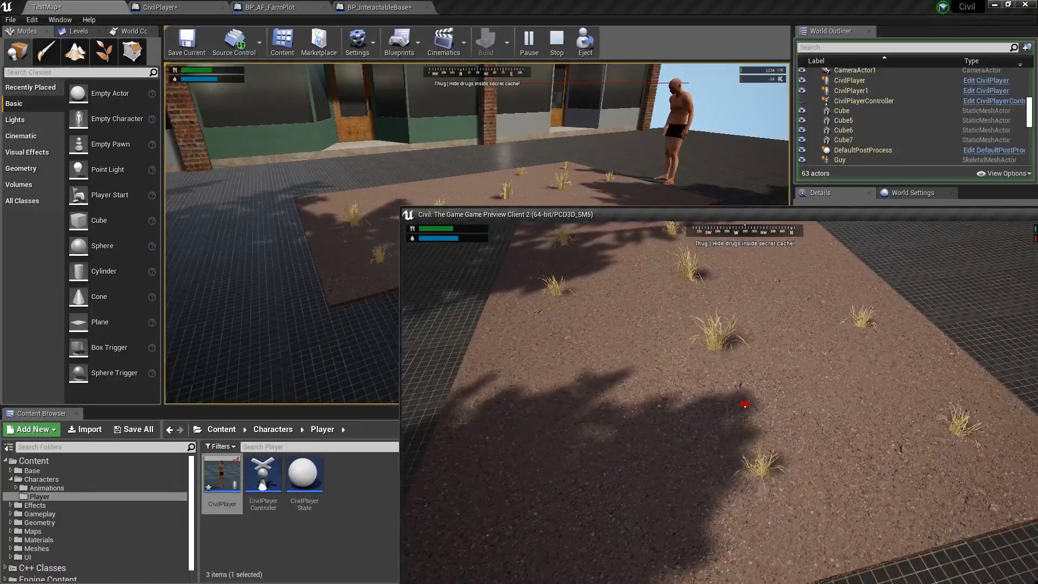
# Stop the running Play In Editor session of the farm-plot test map.
pyautogui.click(555, 42)
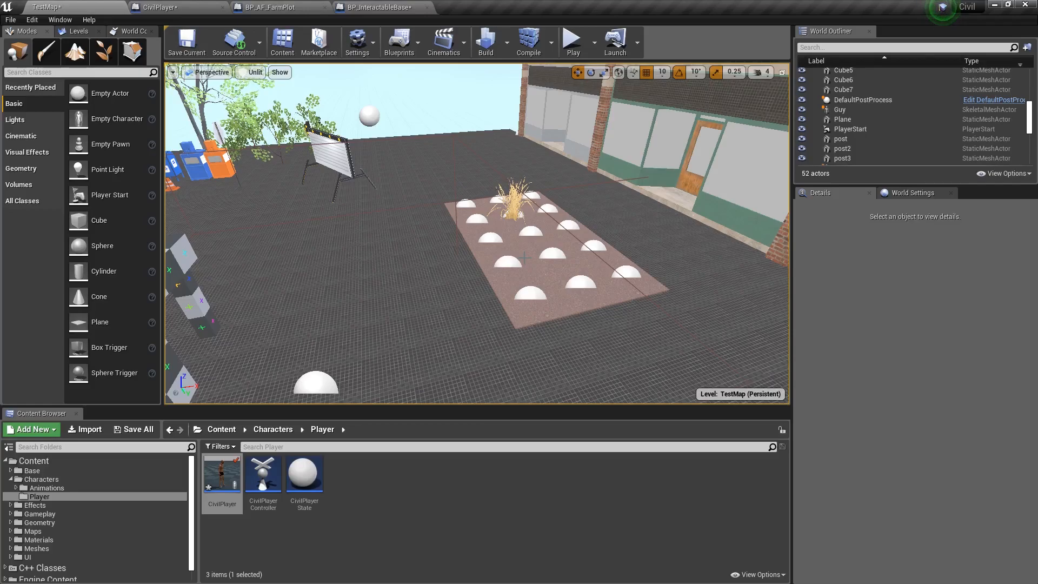
# Review the CivilPlayer and BP_AF_FarmPlot blueprints and the GrainPlot actors in the level.
pyautogui.click(175, 8)
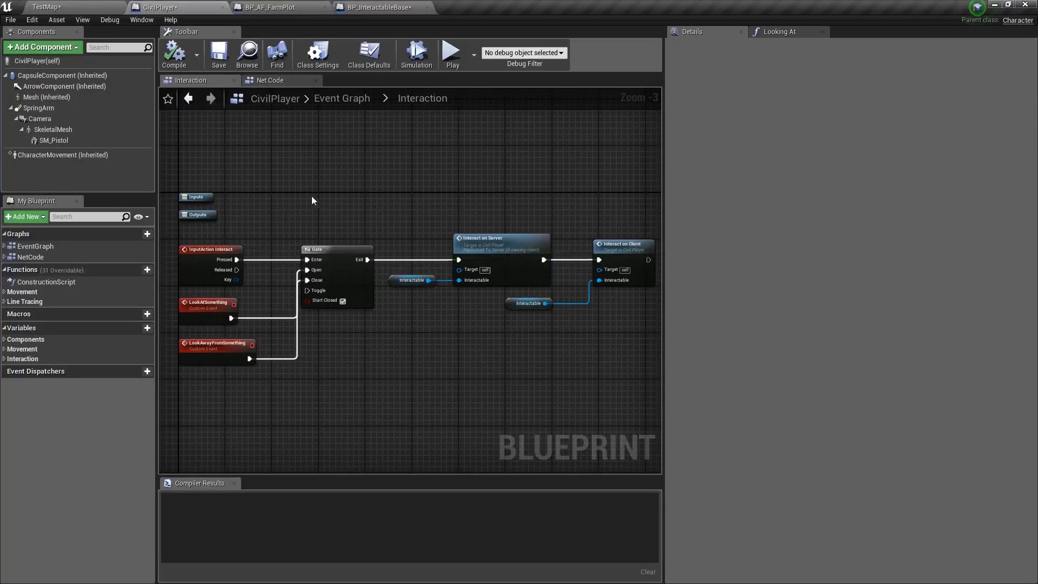
pyautogui.click(272, 7)
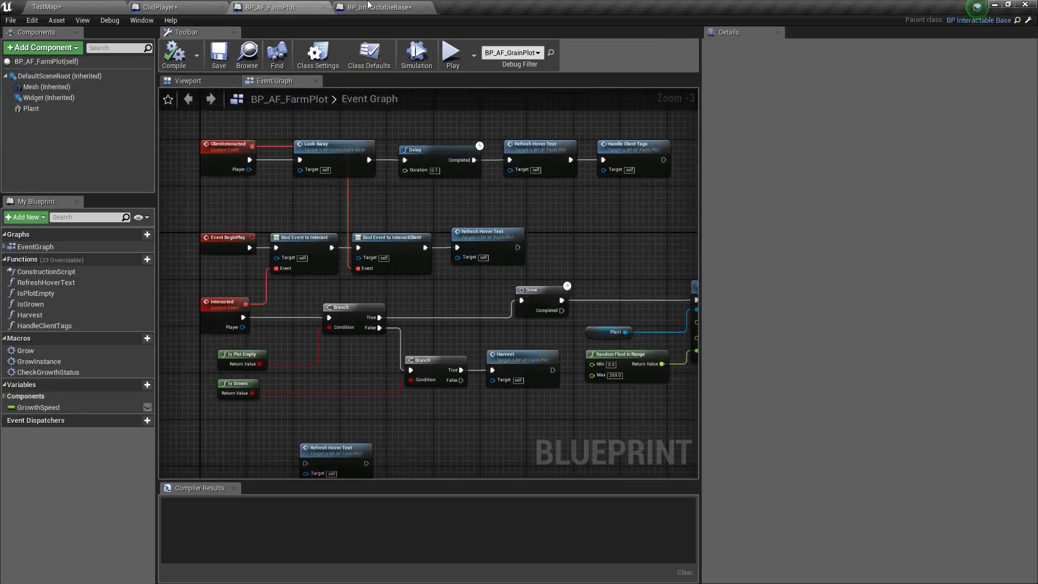
pyautogui.click(380, 7)
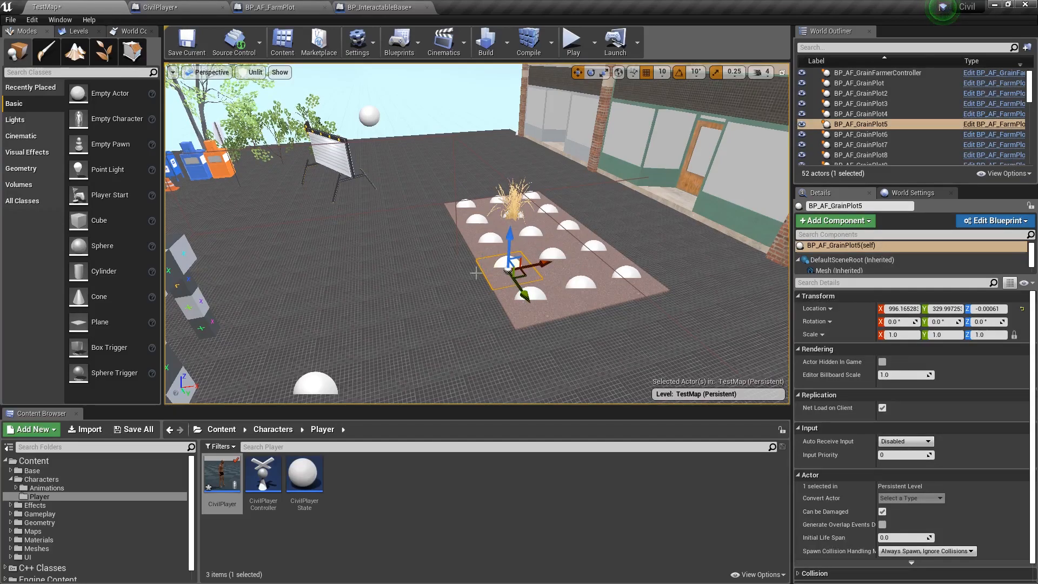
pyautogui.click(860, 93)
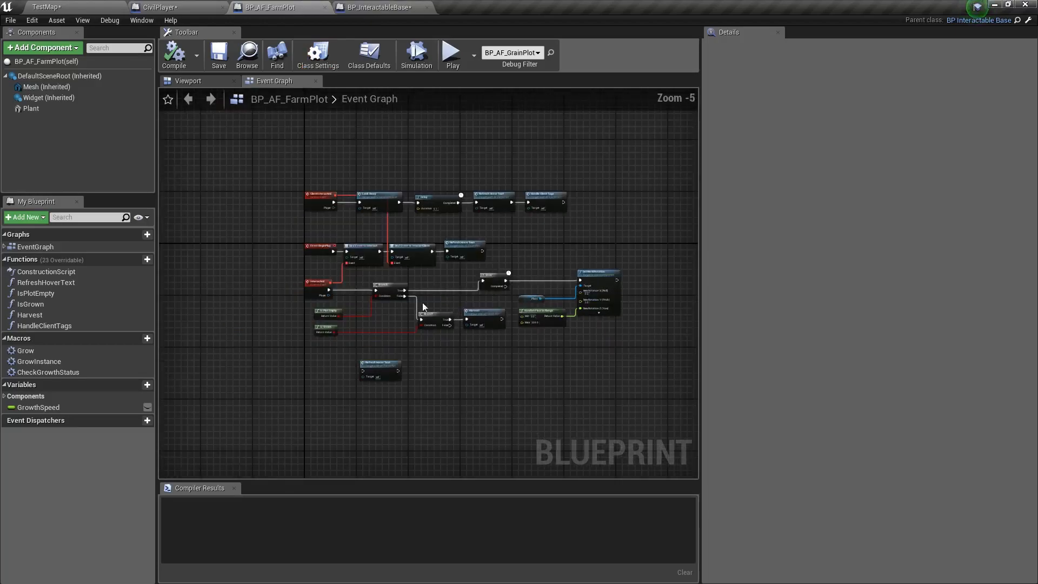
pyautogui.moveTo(159, 7)
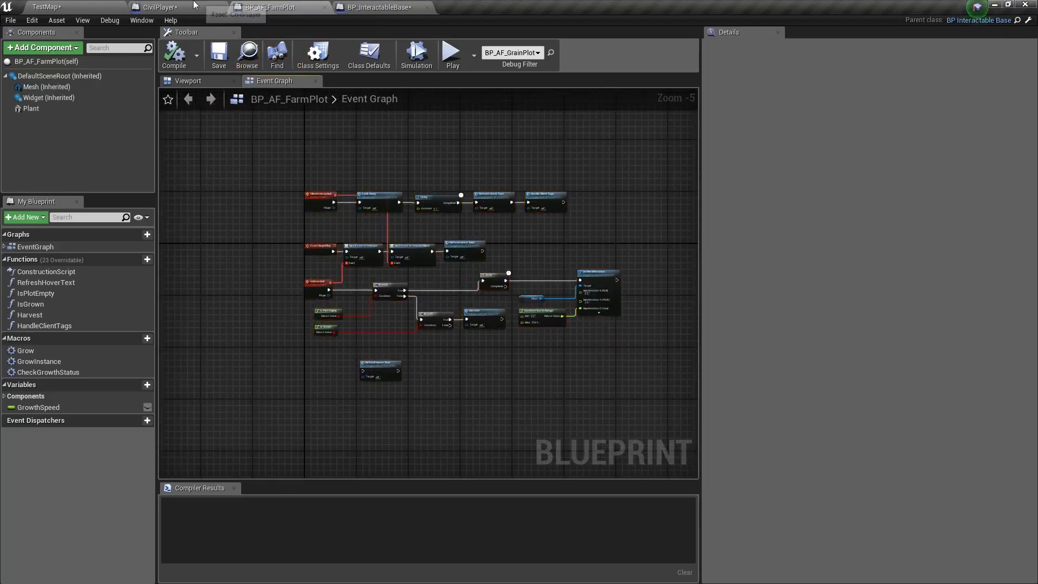
# Check the player's Net Code interaction events, then return to the farm plot event graph.
pyautogui.click(159, 6)
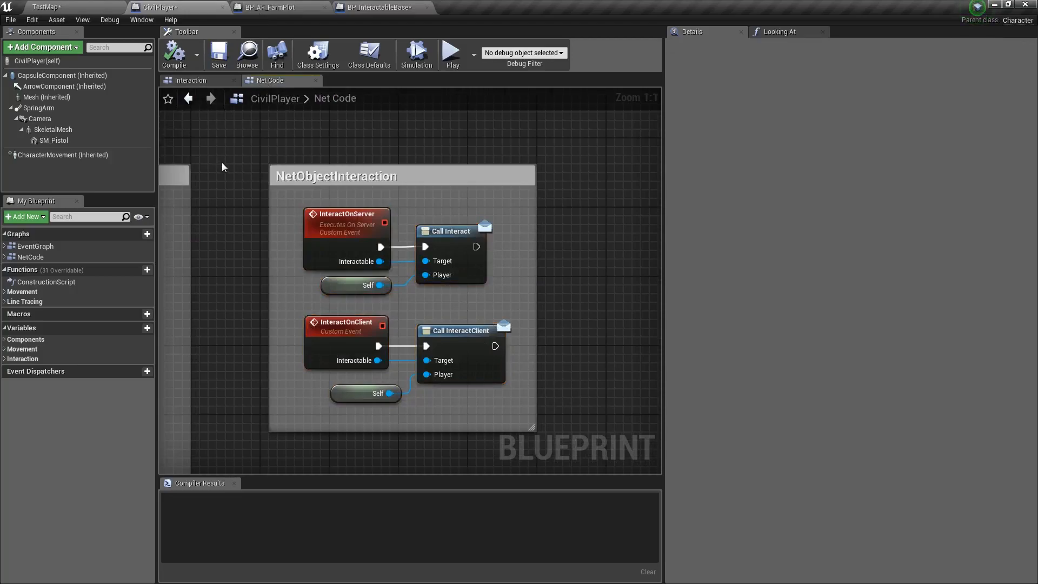
pyautogui.click(272, 7)
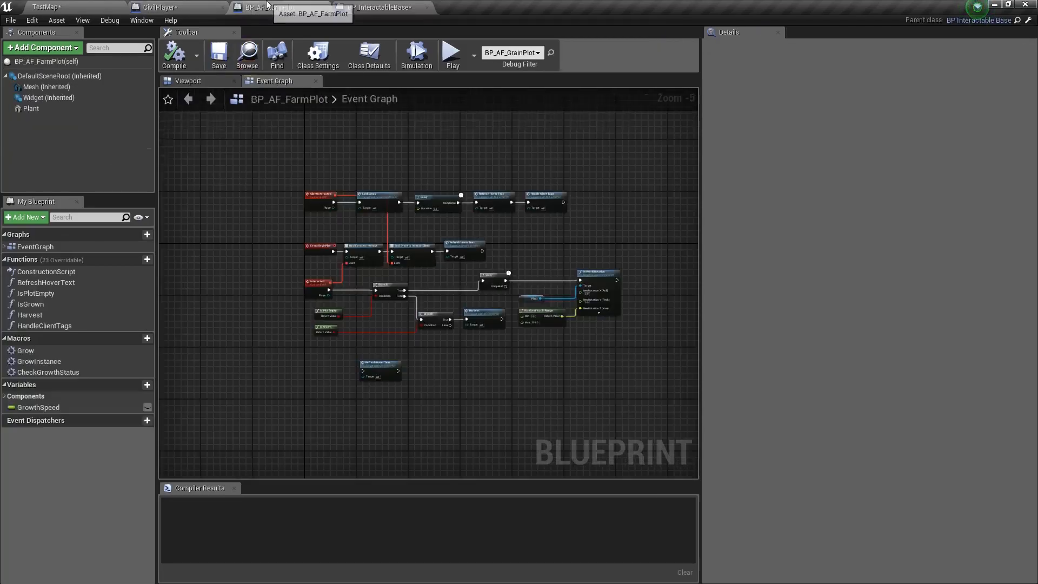
pyautogui.moveTo(294, 214)
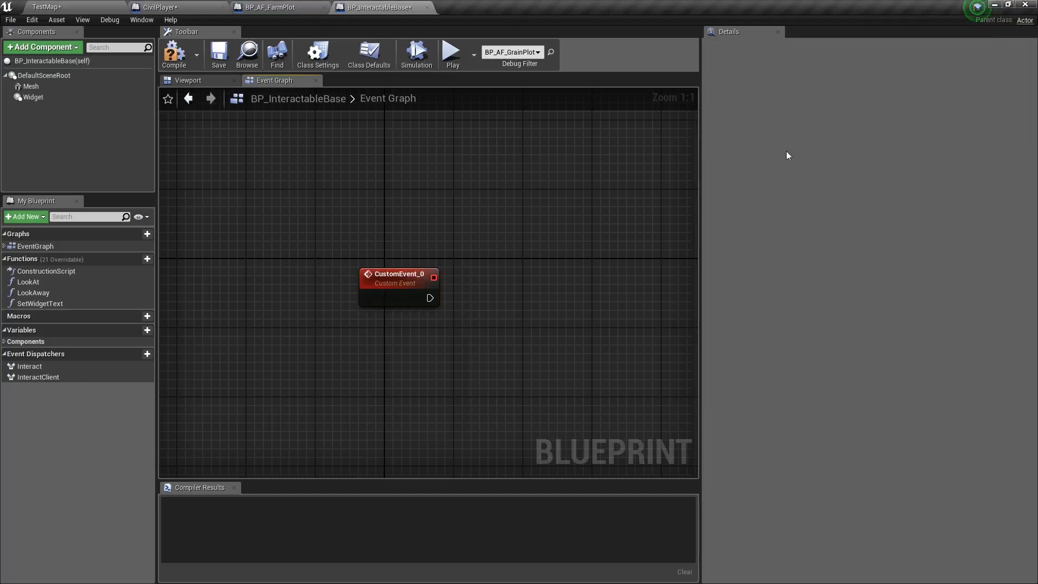
# Set CustomEvent_0 to Run on Server in BP_InteractableBase and select the test call in CivilPlayer for removal.
pyautogui.click(397, 278)
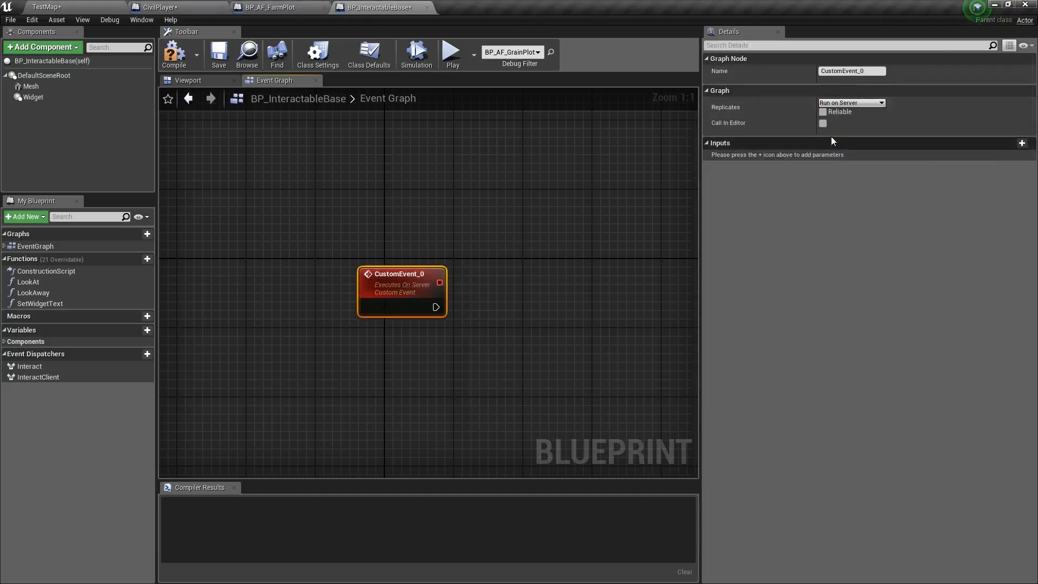
pyautogui.click(159, 6)
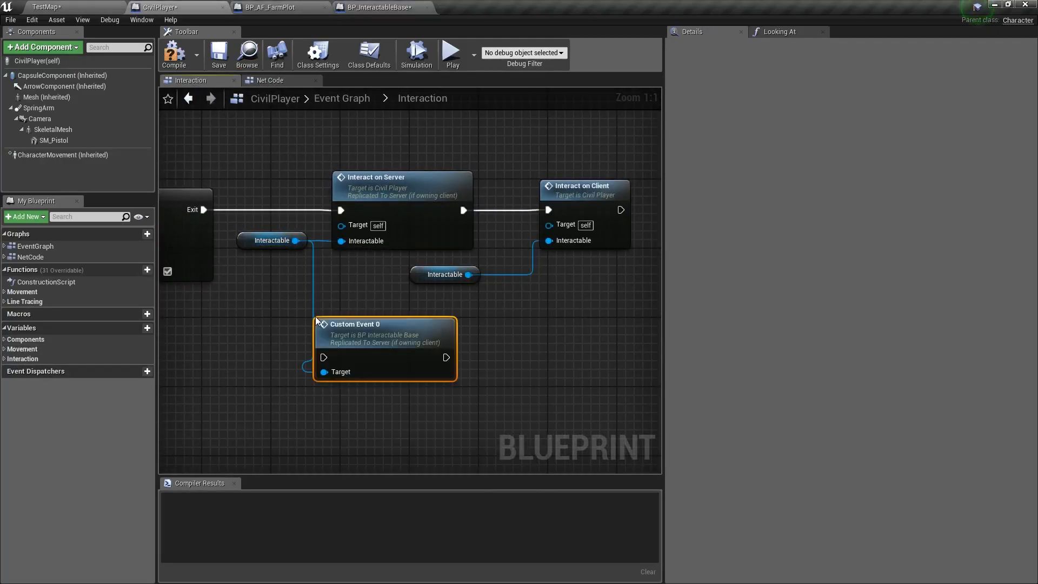
pyautogui.click(380, 411)
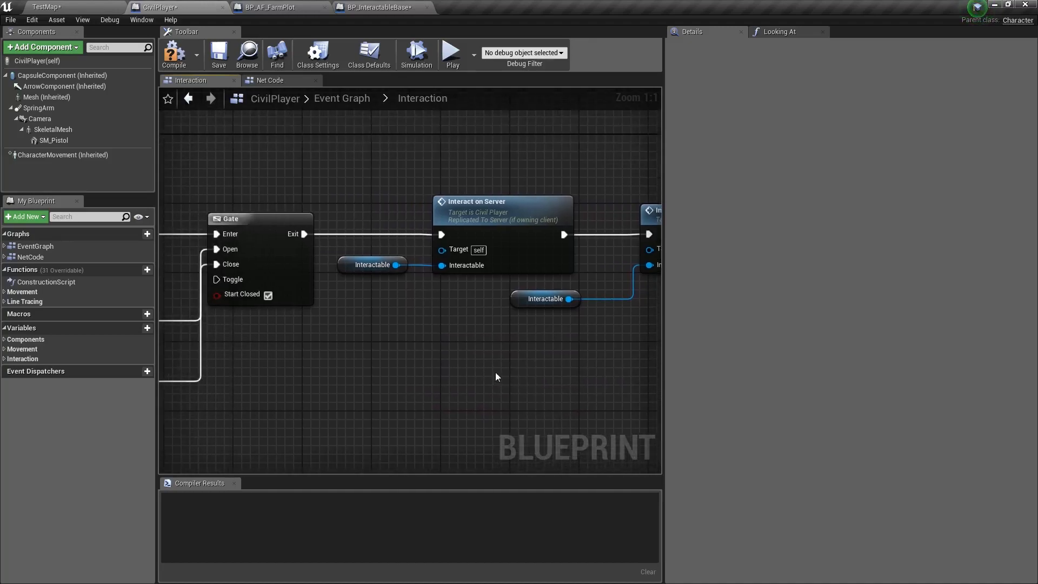
# Inspect the Interactable variable, typed as the interactable base with no replication.
pyautogui.scroll(-3)
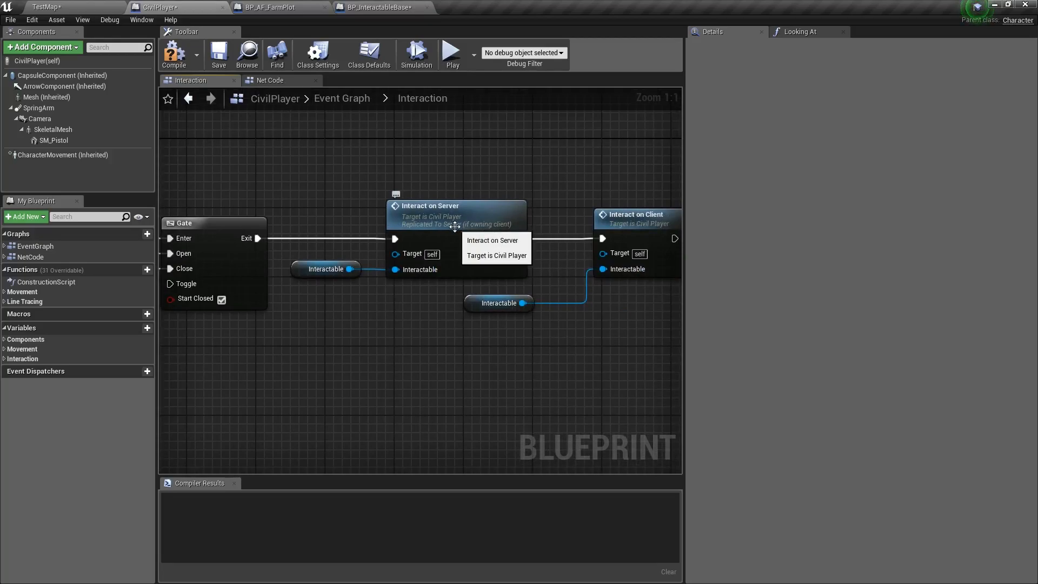
pyautogui.click(325, 270)
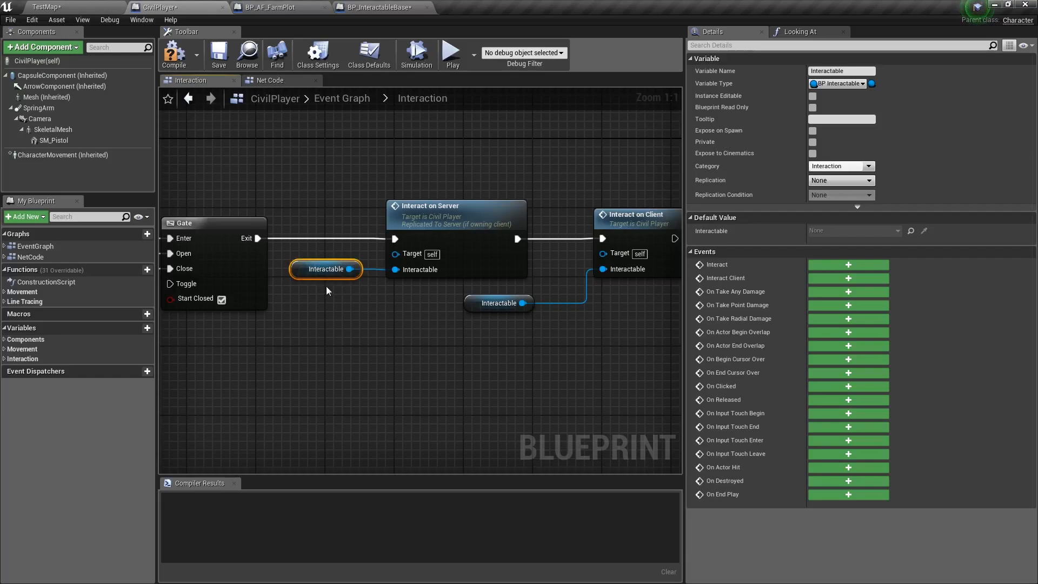
pyautogui.moveTo(325, 269)
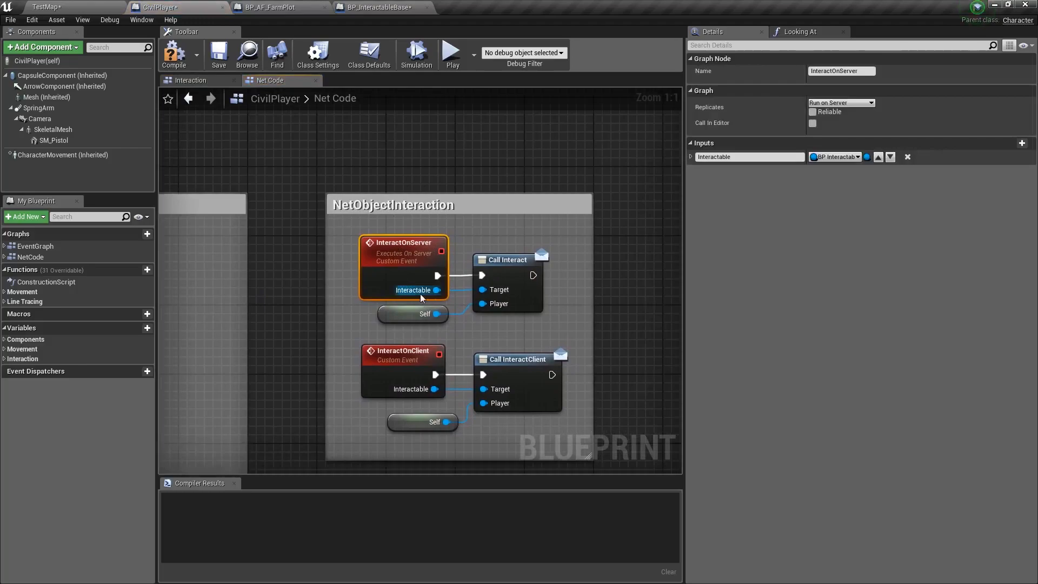
pyautogui.moveTo(436, 290)
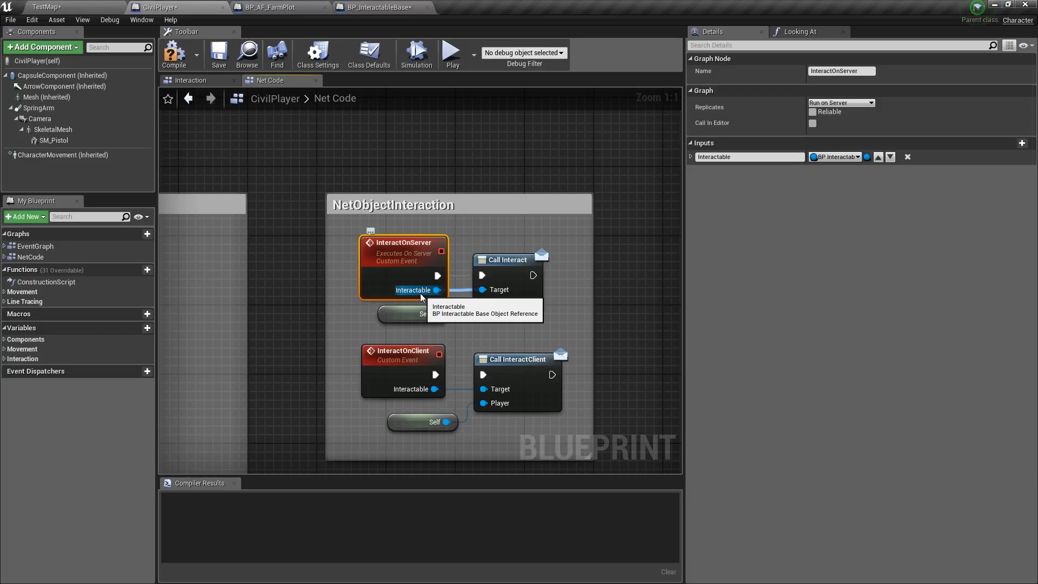
pyautogui.moveTo(428, 283)
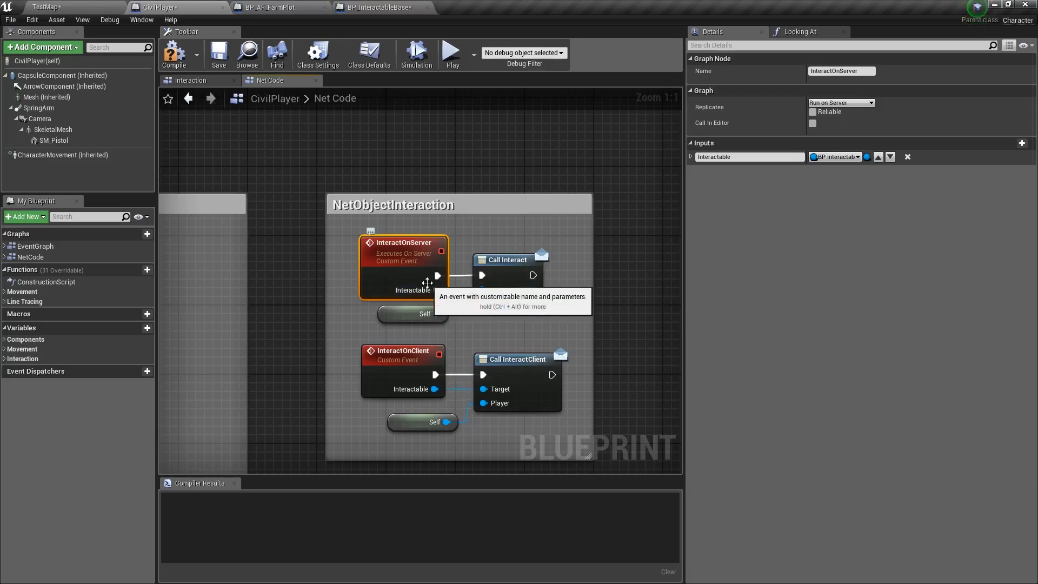
# Review the Interact dispatcher's inputs in BP_InteractableBase, then return to CivilPlayer.
pyautogui.click(381, 7)
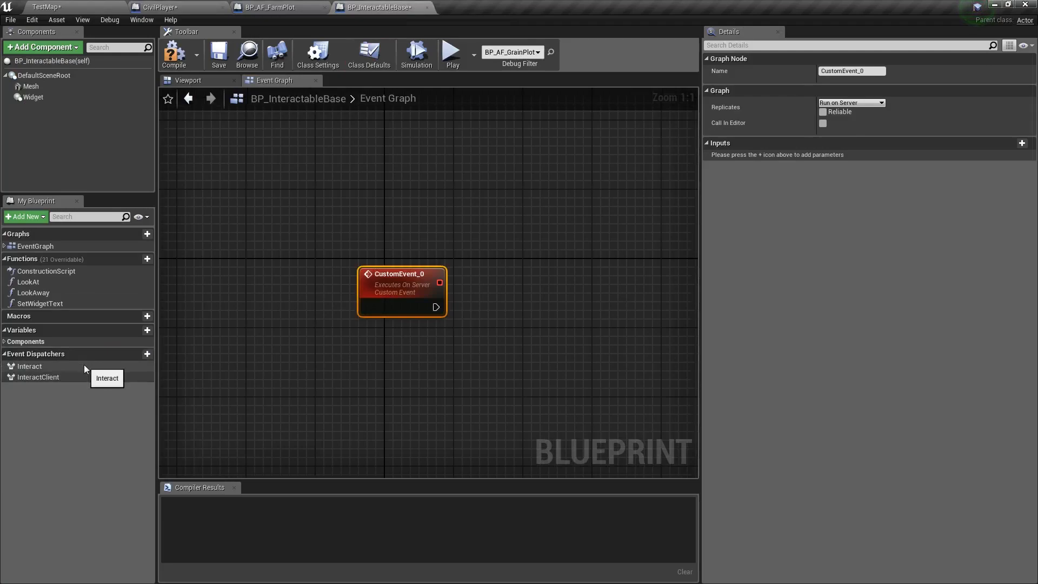
pyautogui.click(29, 366)
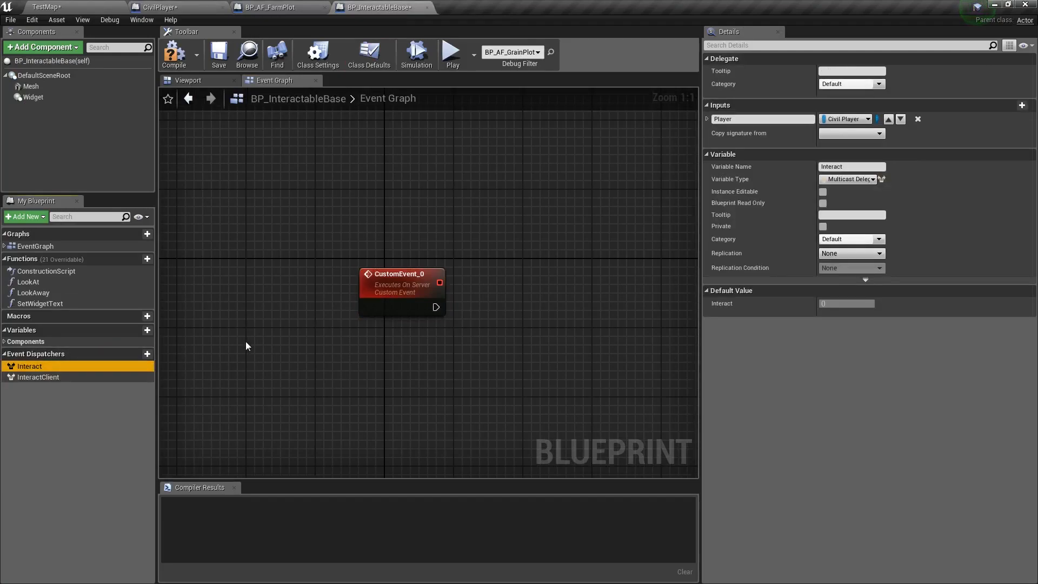
pyautogui.click(401, 274)
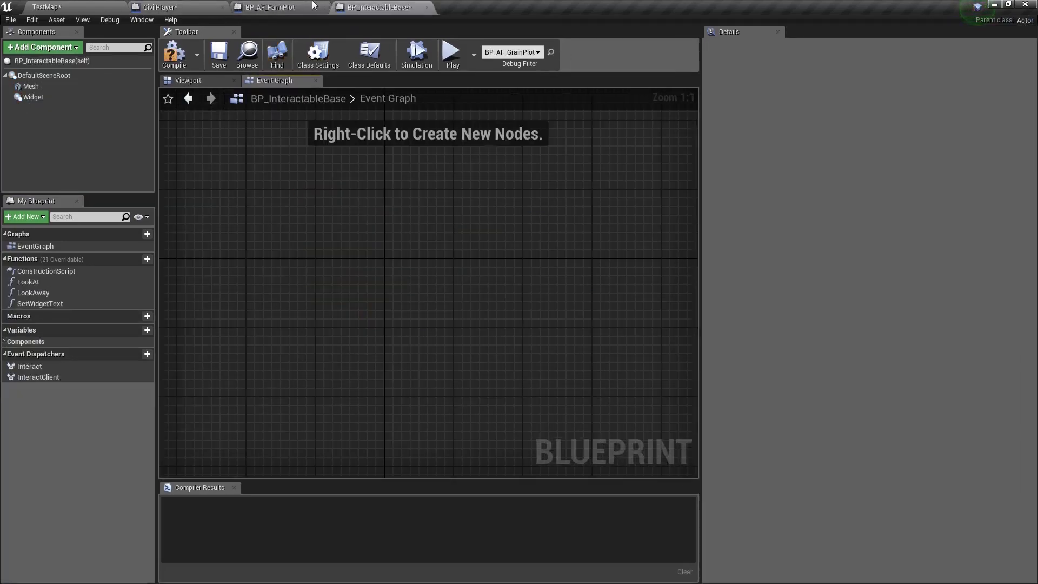
pyautogui.click(159, 7)
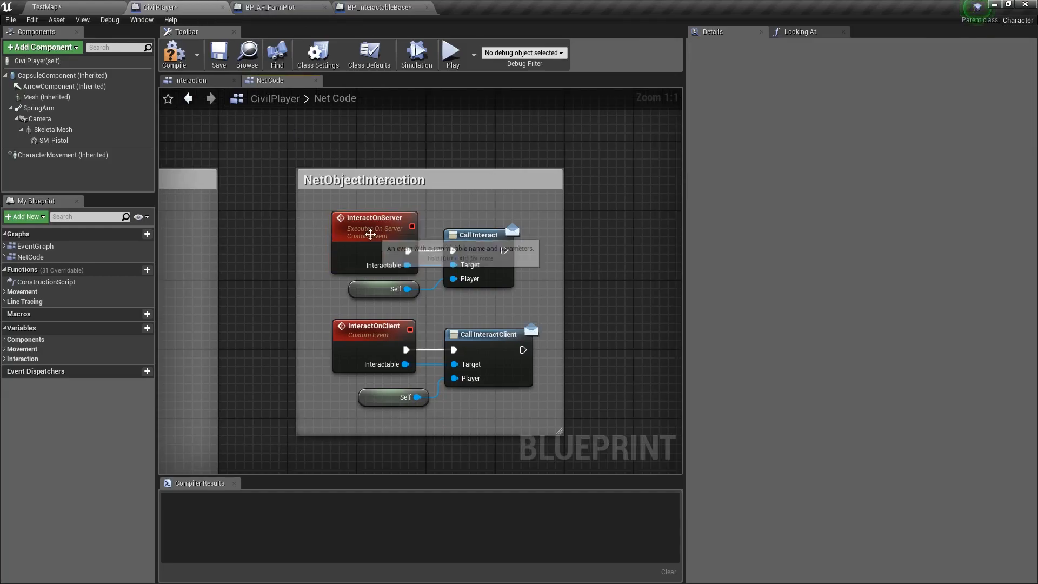
# Inspect InteractOnServer's replication settings and where the server and client events are called.
pyautogui.click(374, 225)
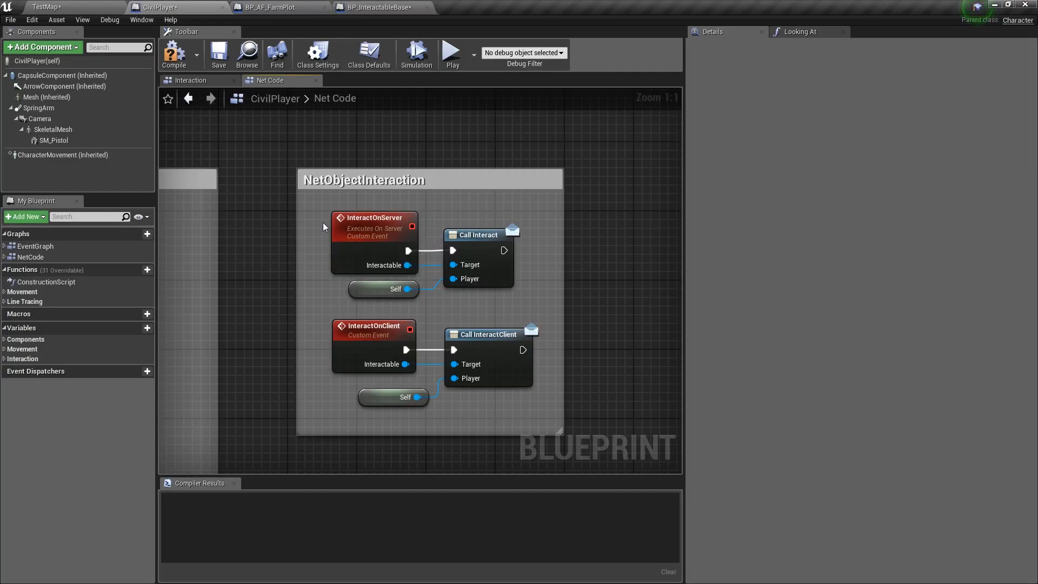
pyautogui.click(374, 222)
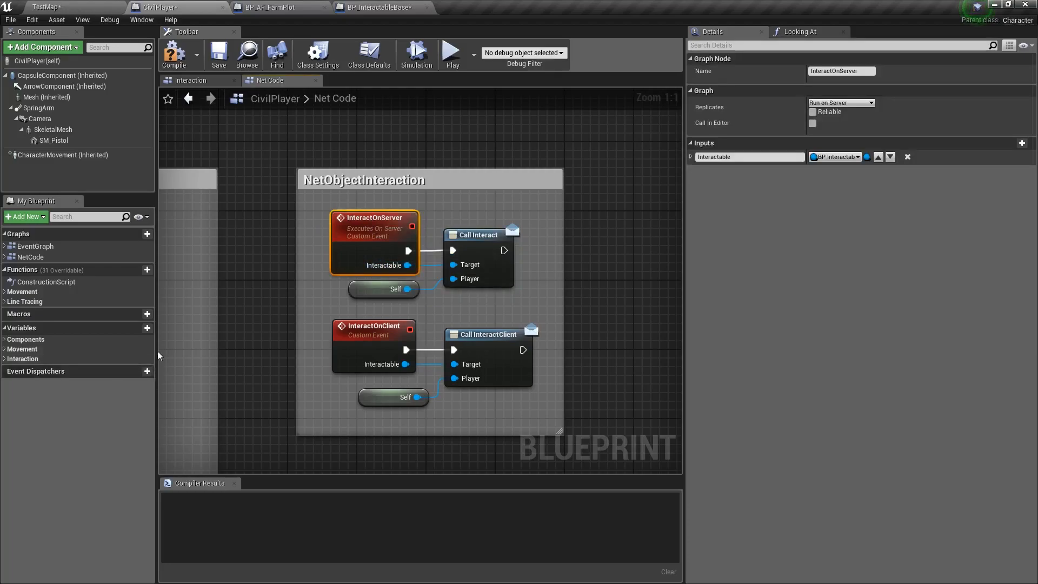
pyautogui.click(190, 79)
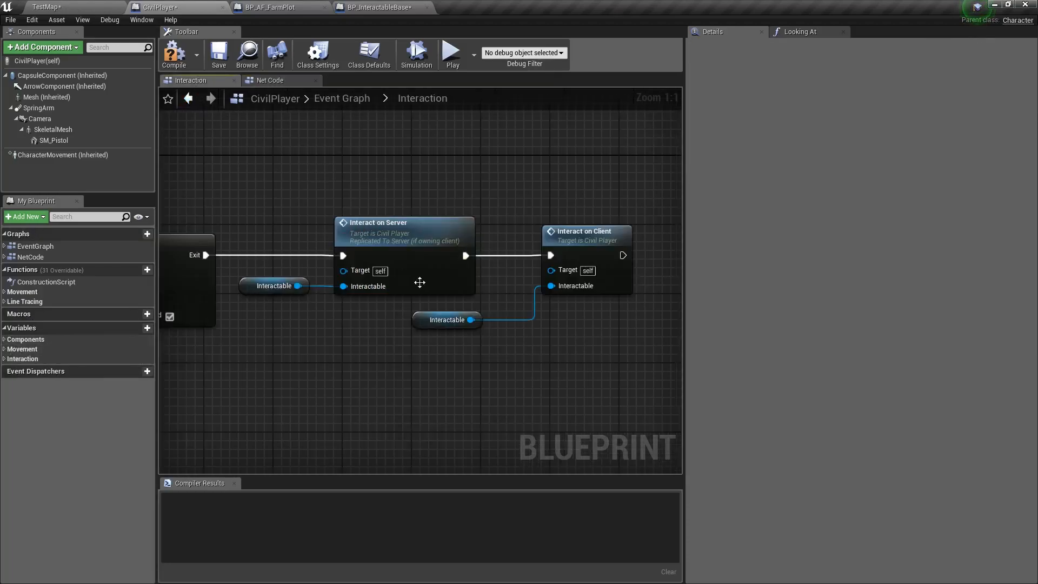
# Check the Interactable variable's settings, then return to the BP_AF_FarmPlot event graph.
pyautogui.click(273, 285)
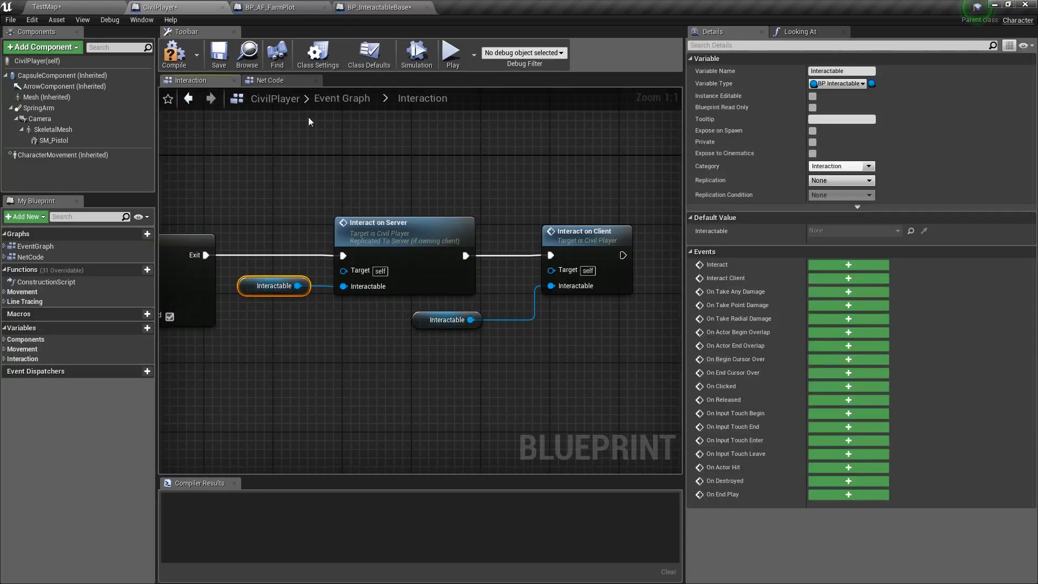
pyautogui.click(270, 79)
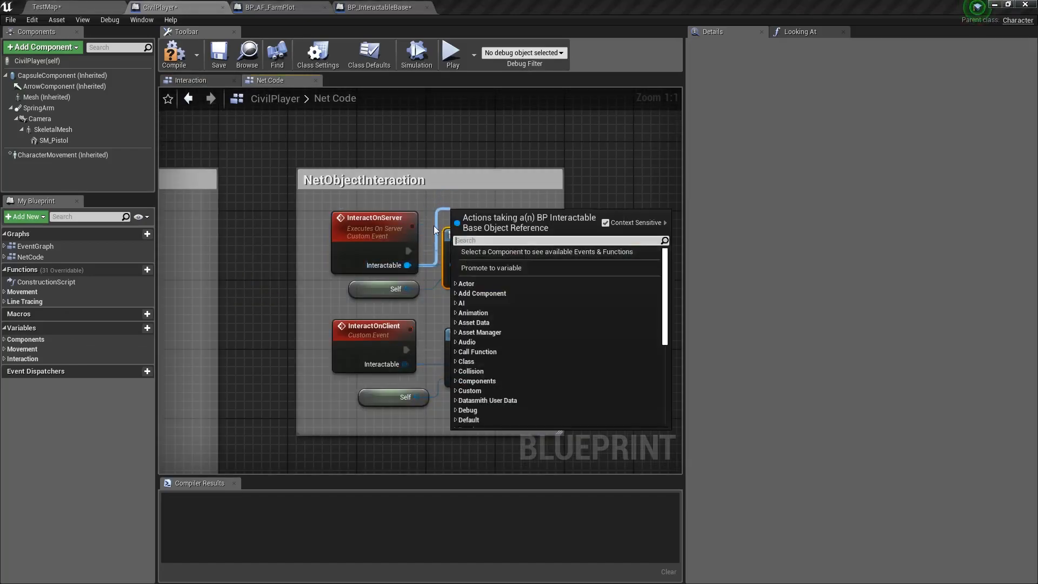
pyautogui.click(273, 8)
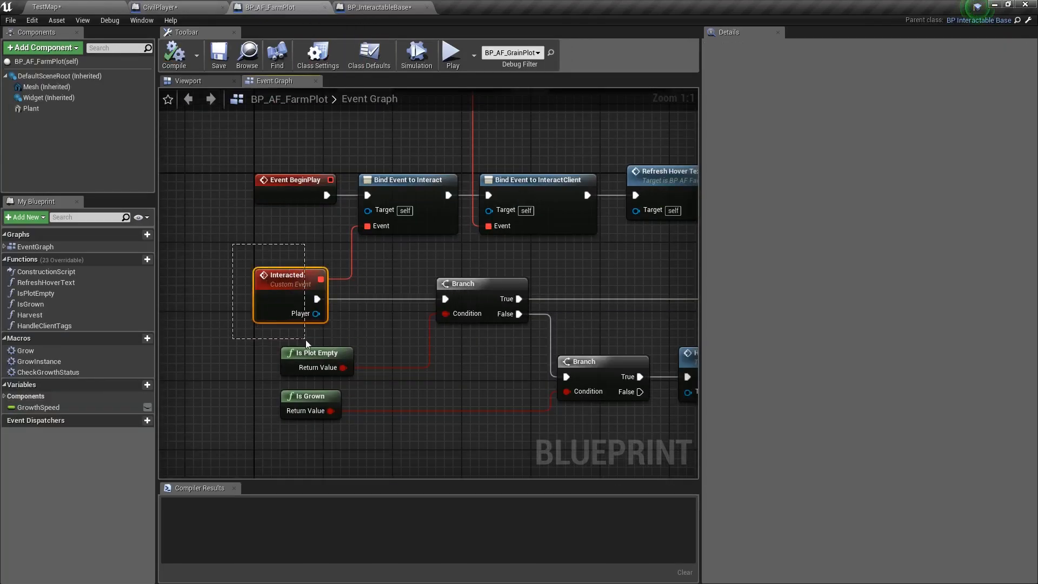
pyautogui.moveTo(404, 193)
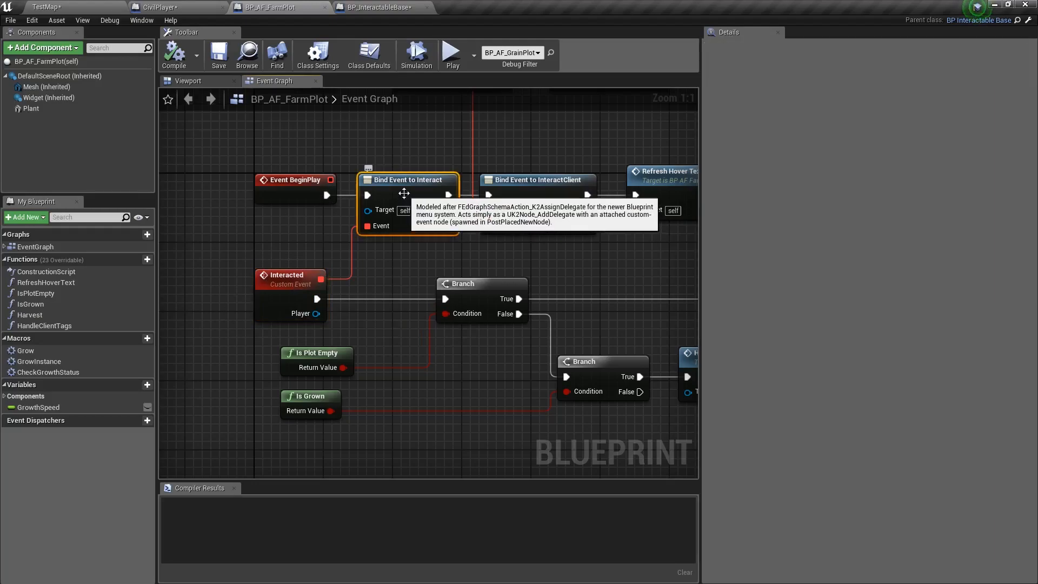
pyautogui.scroll(-3)
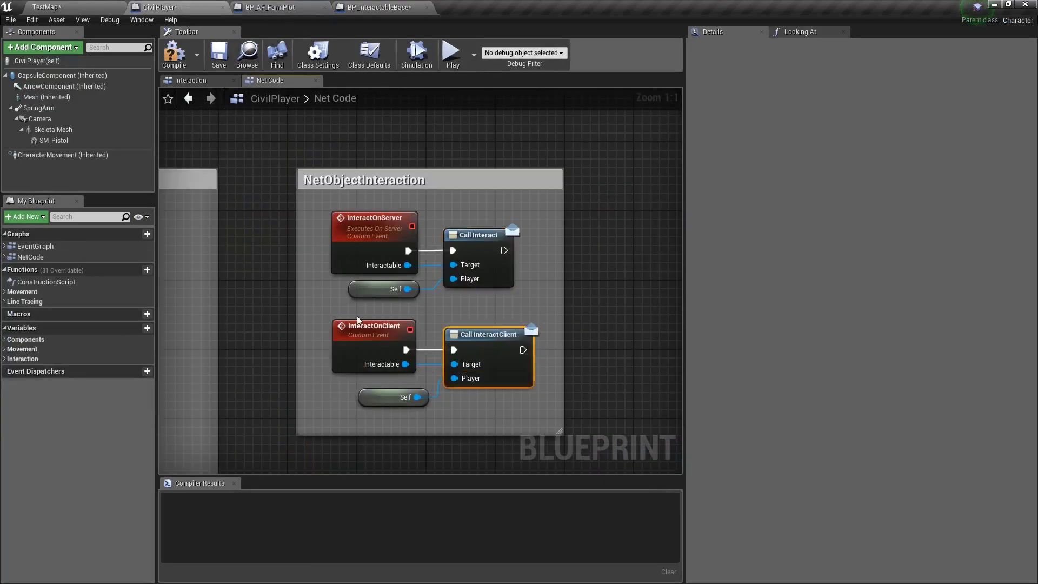
pyautogui.click(373, 325)
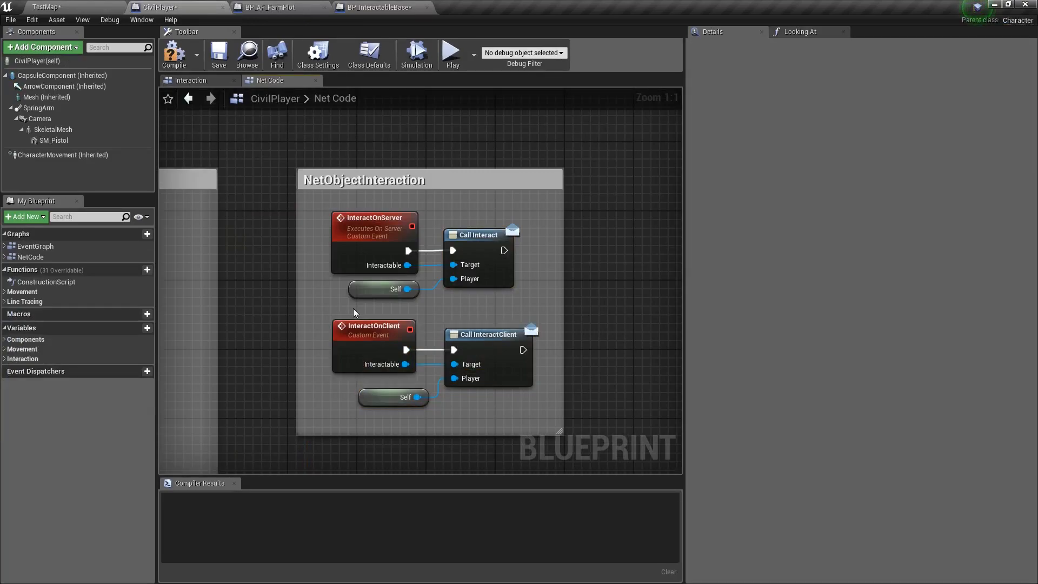
pyautogui.click(268, 8)
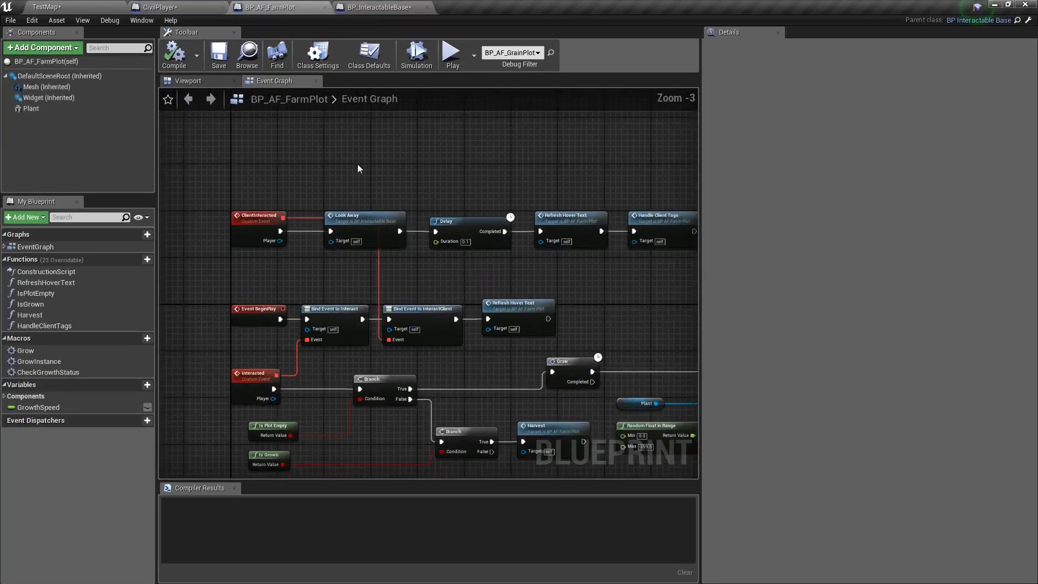
# Confirm replication is enabled in the farm plot's Class Defaults and its Plant component.
pyautogui.click(188, 80)
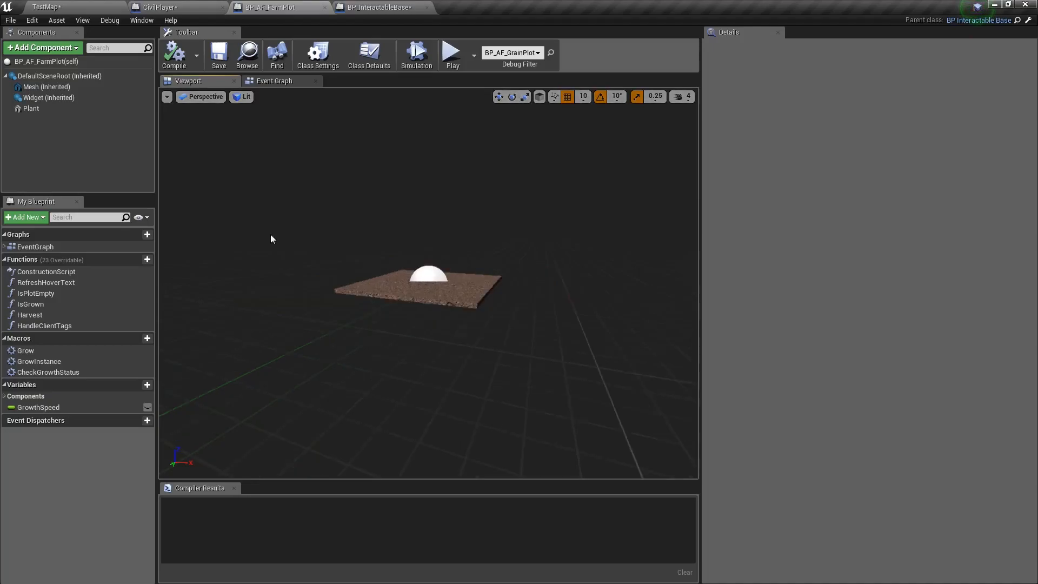
pyautogui.click(369, 55)
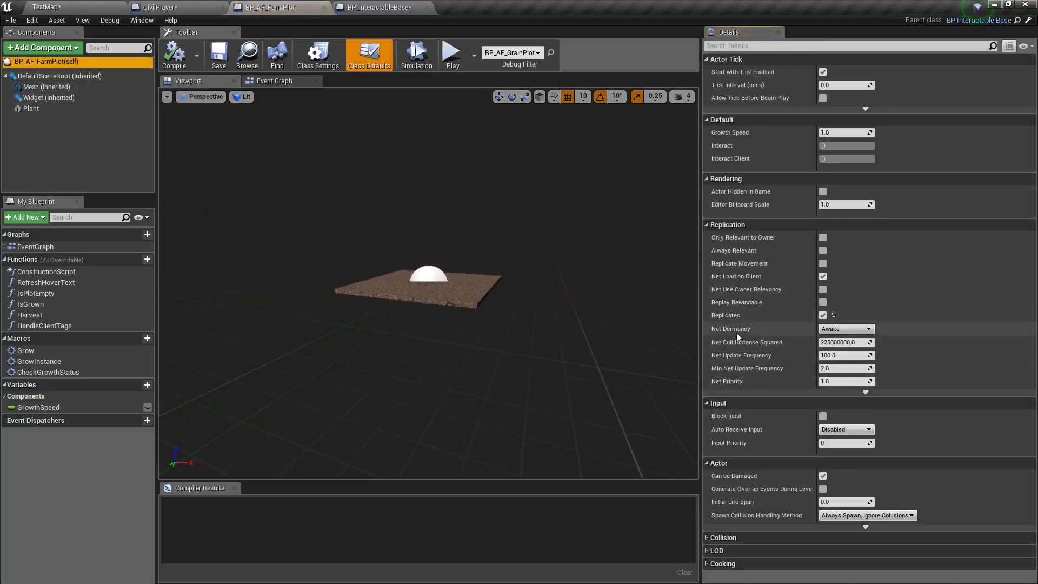
pyautogui.click(30, 108)
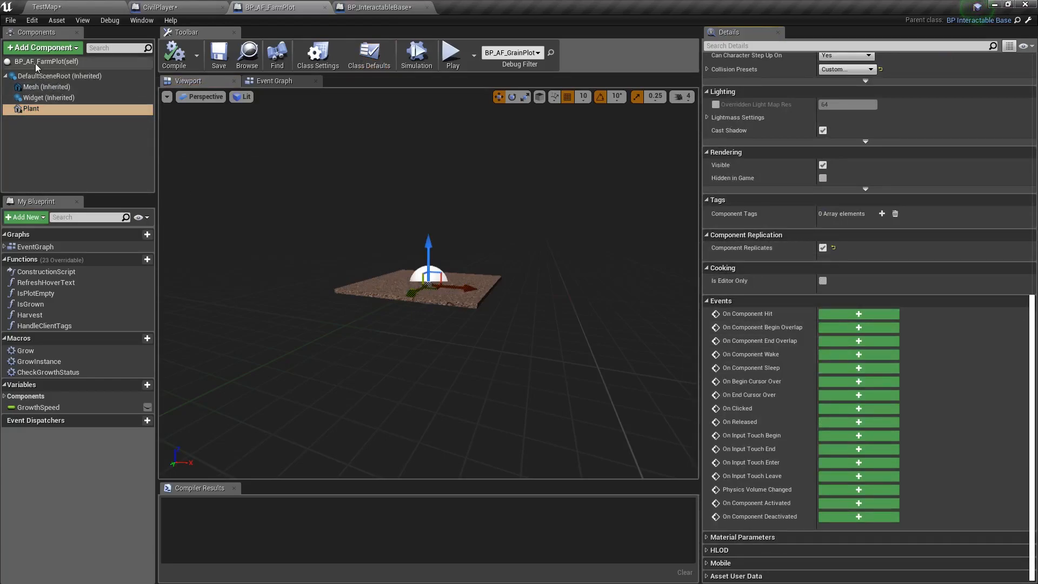
pyautogui.click(369, 55)
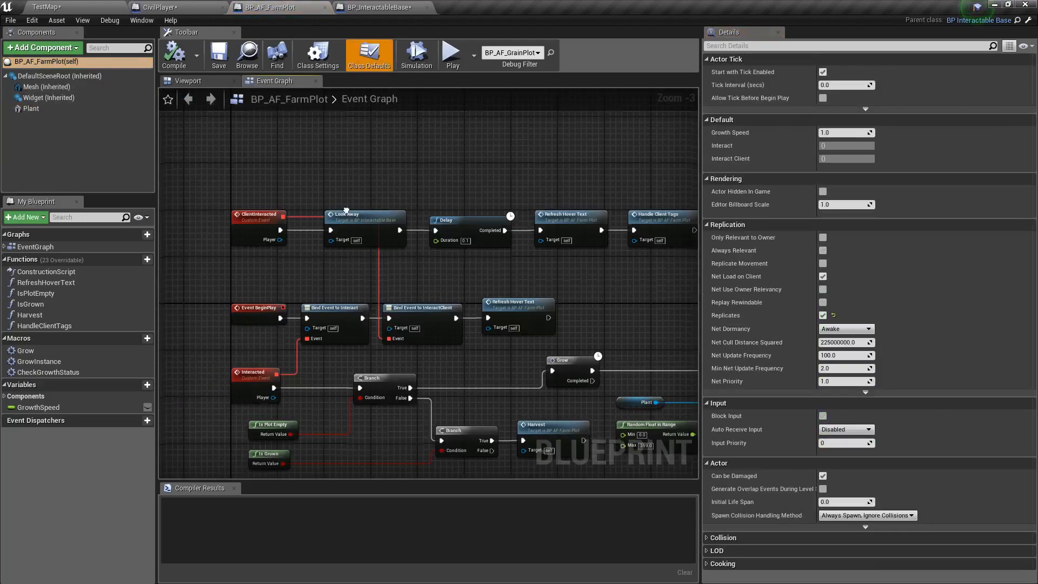
pyautogui.scroll(-3)
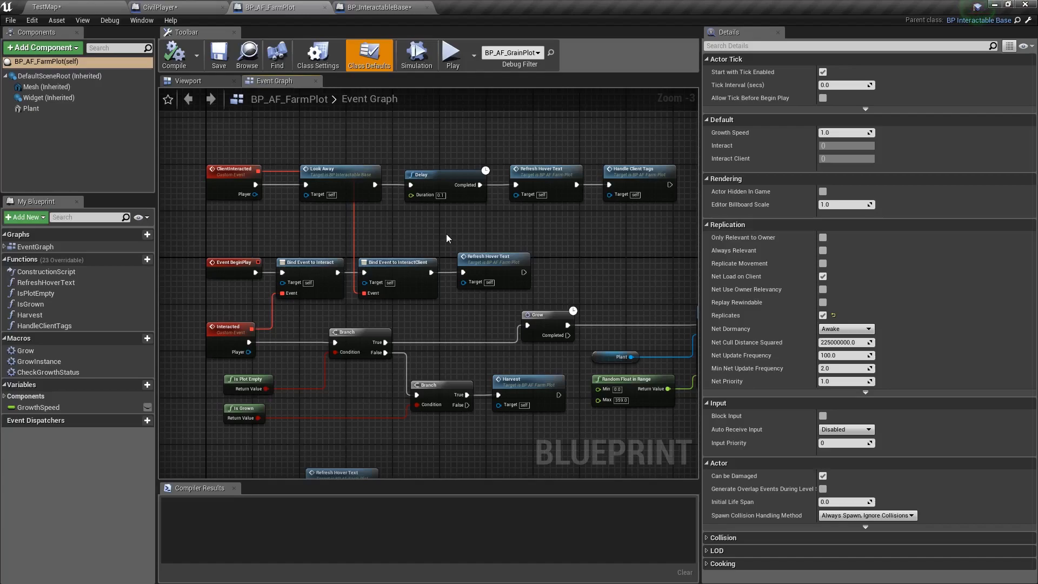
pyautogui.click(159, 7)
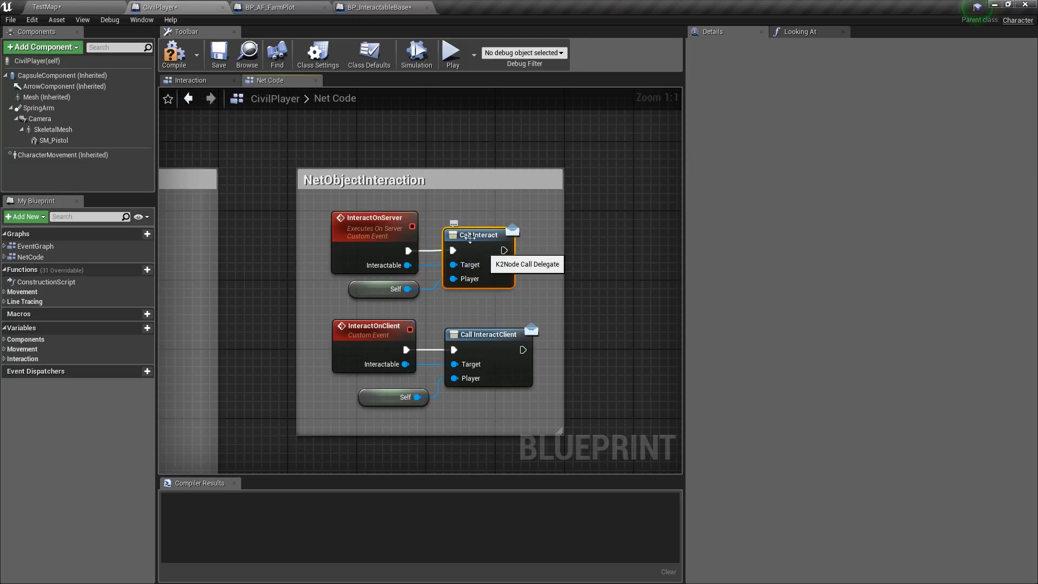
pyautogui.click(265, 7)
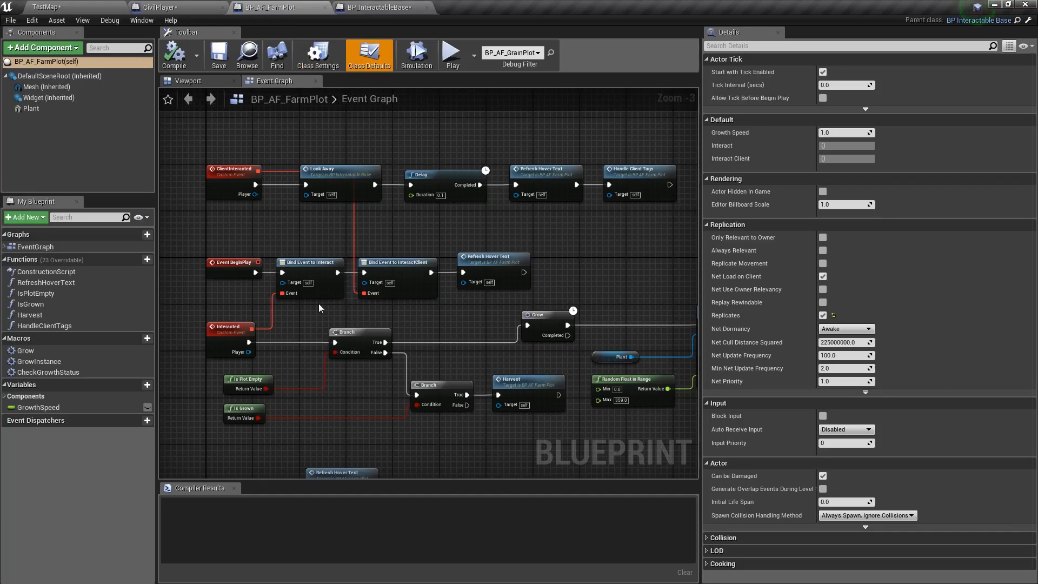